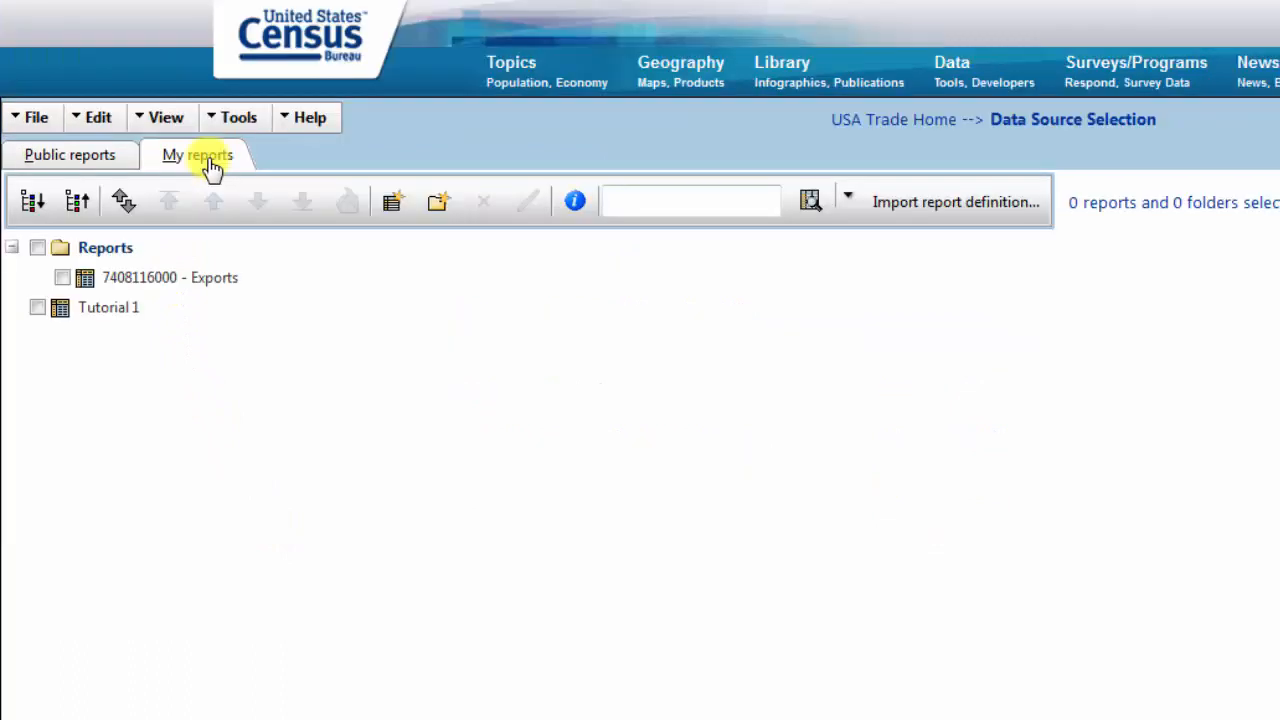
mouse_move(190, 244)
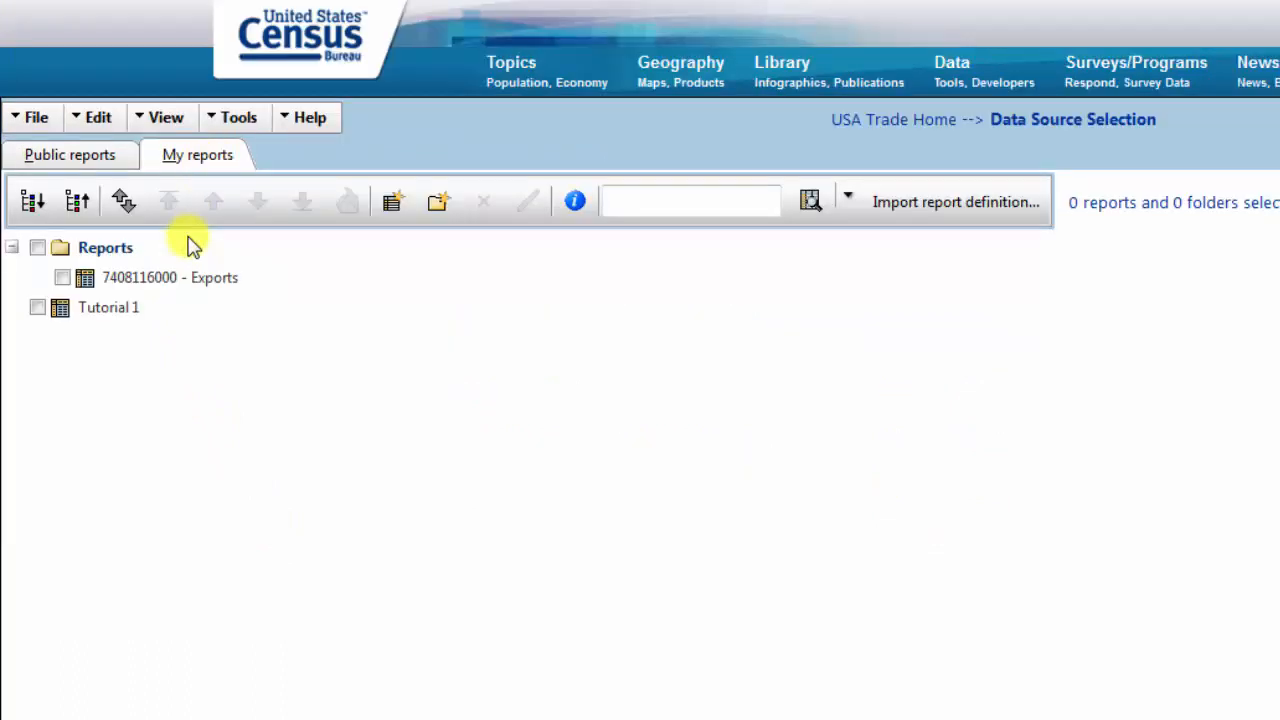
Step: Open the saved Tutorial 1 report from the My reports list
double_click(108, 308)
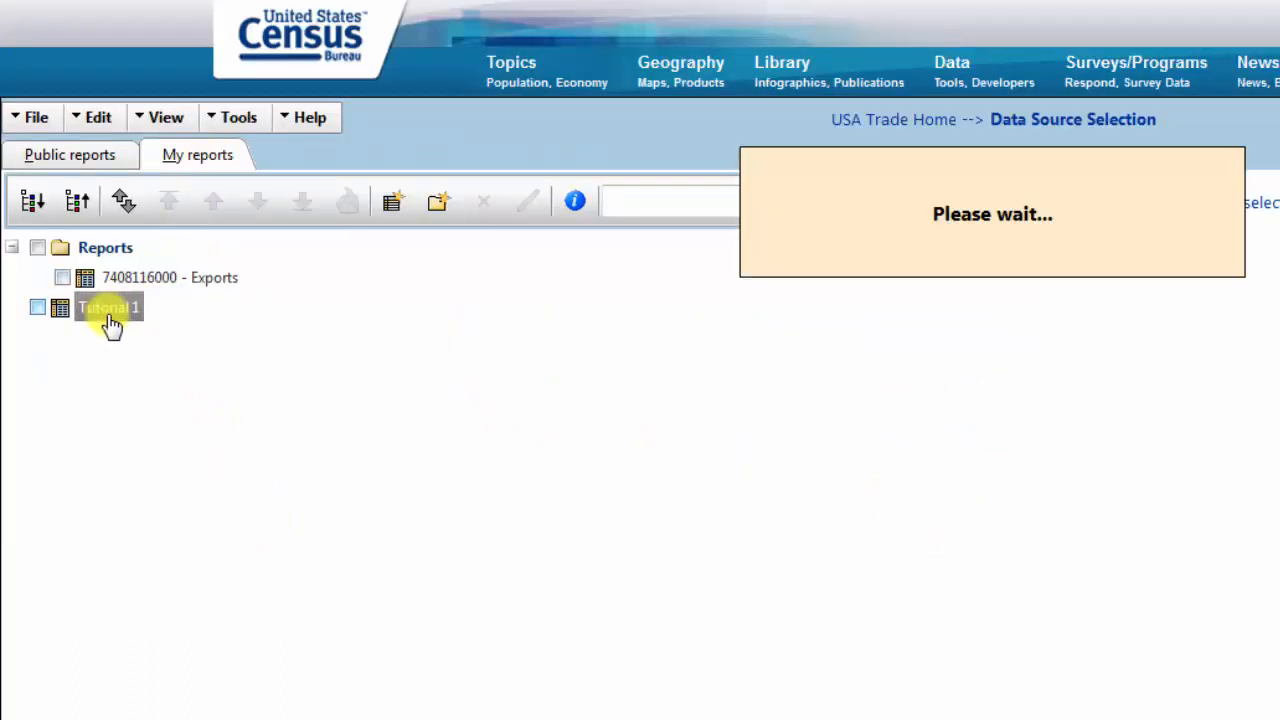
double_click(108, 308)
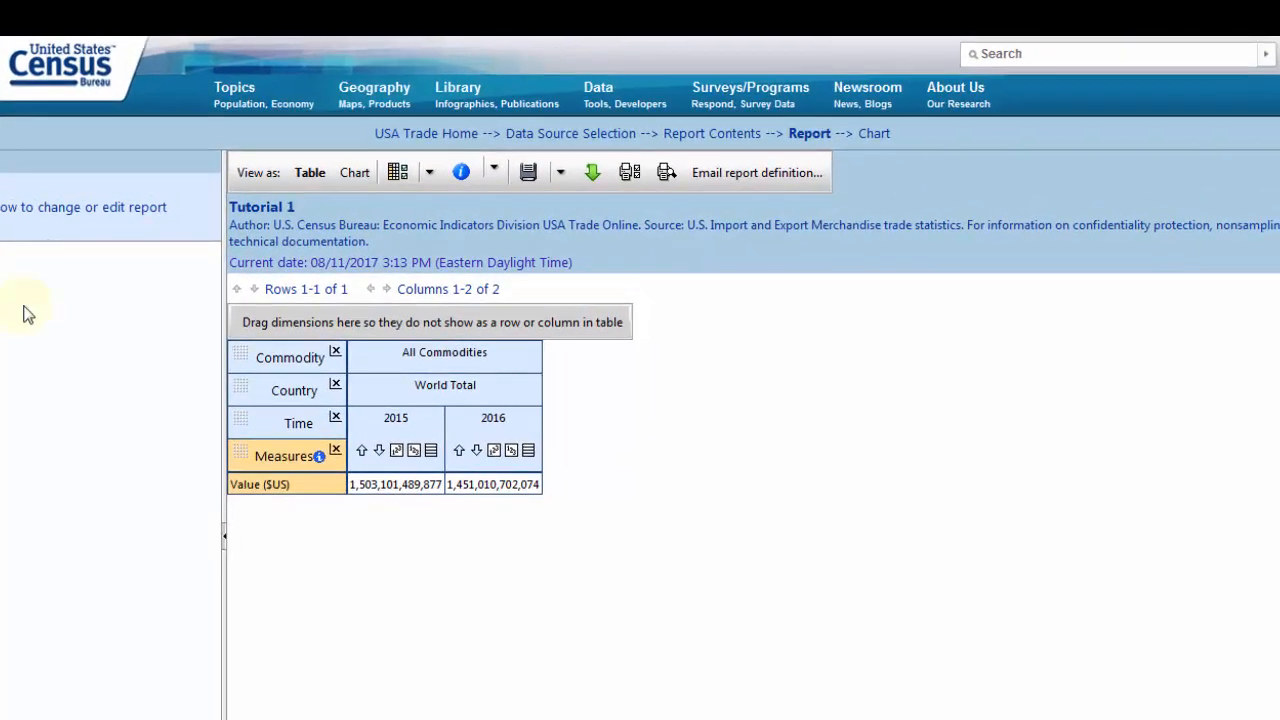
mouse_move(712, 132)
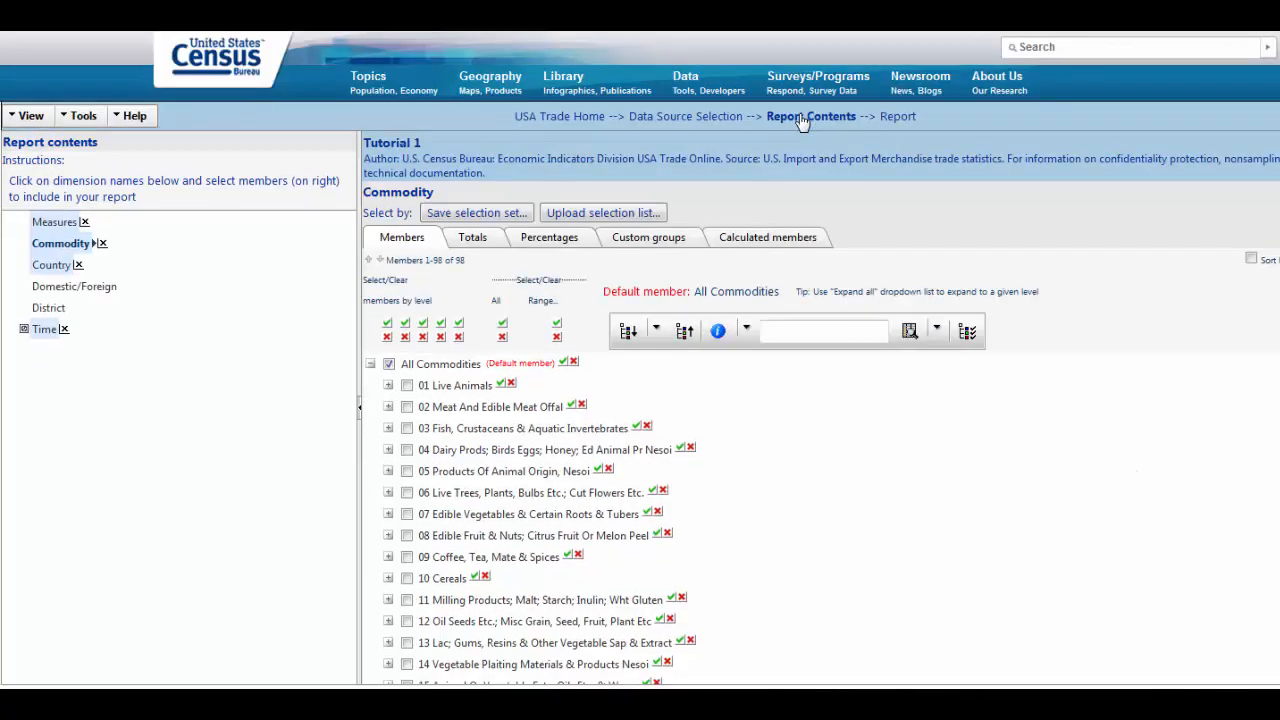
mouse_move(768, 156)
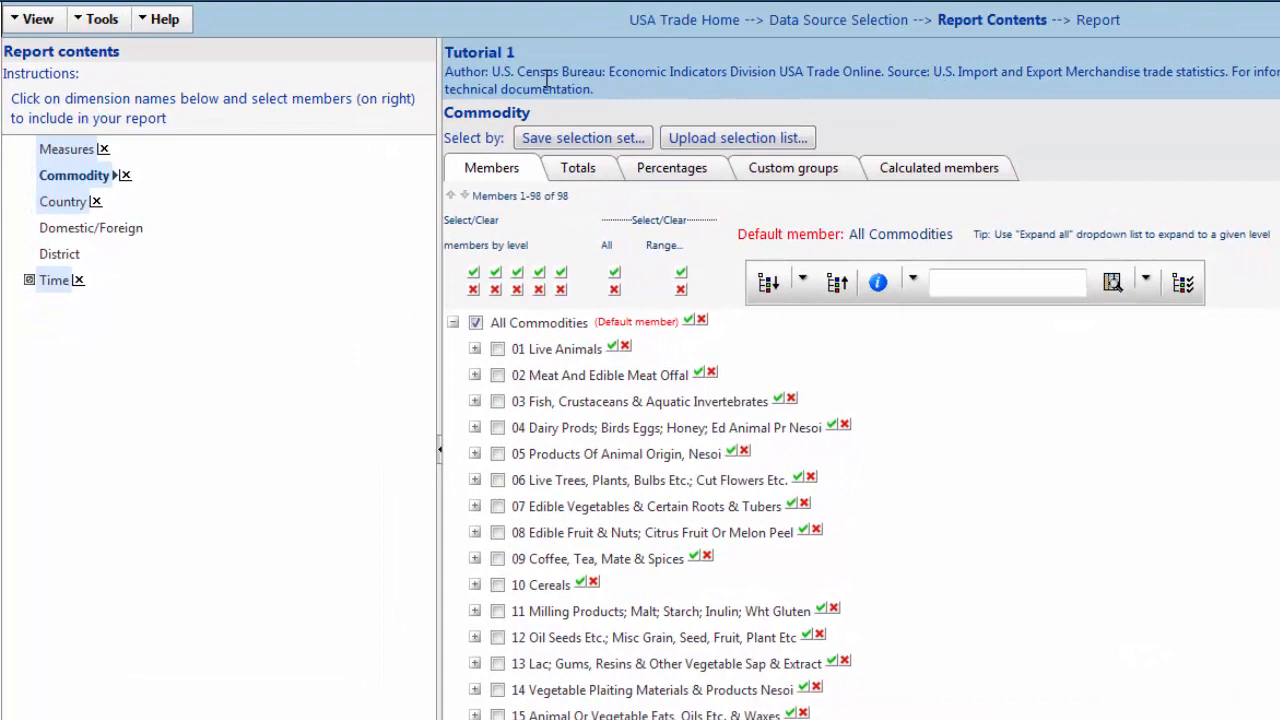
mouse_move(204, 90)
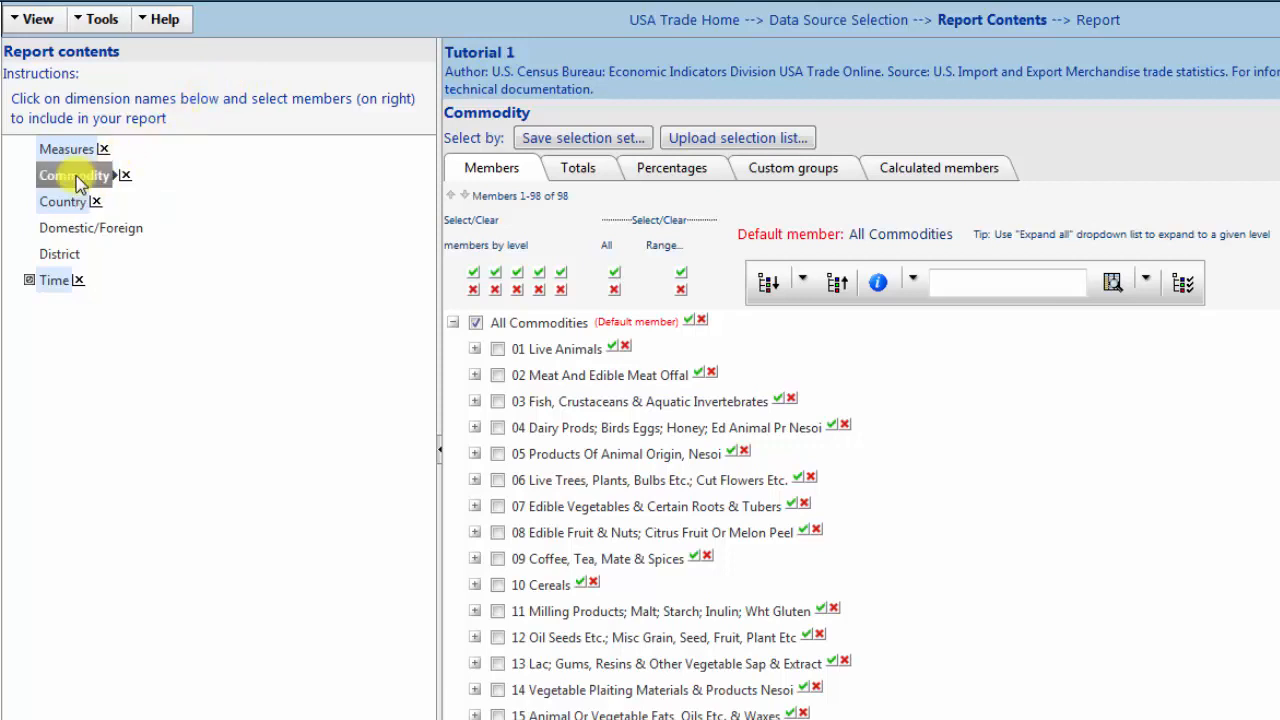
mouse_move(408, 302)
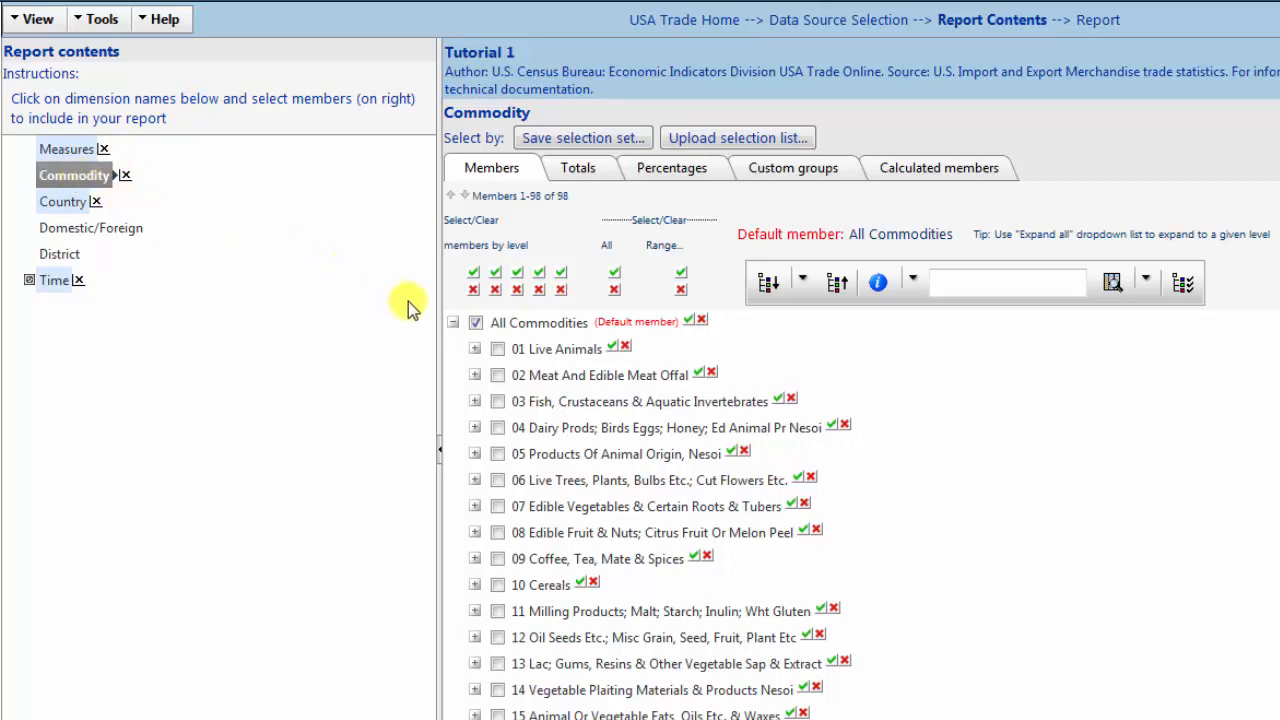
Step: Deselect All Commodities in the Commodity members list
left_click(476, 322)
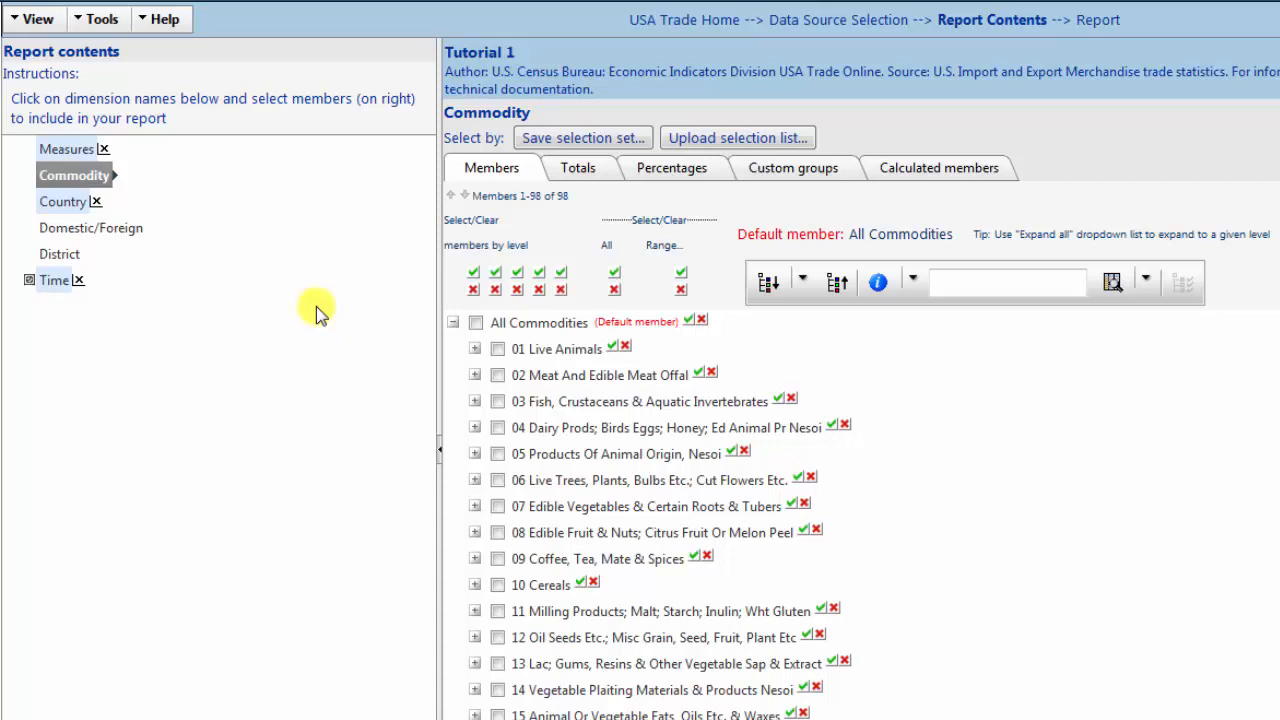
mouse_move(120, 202)
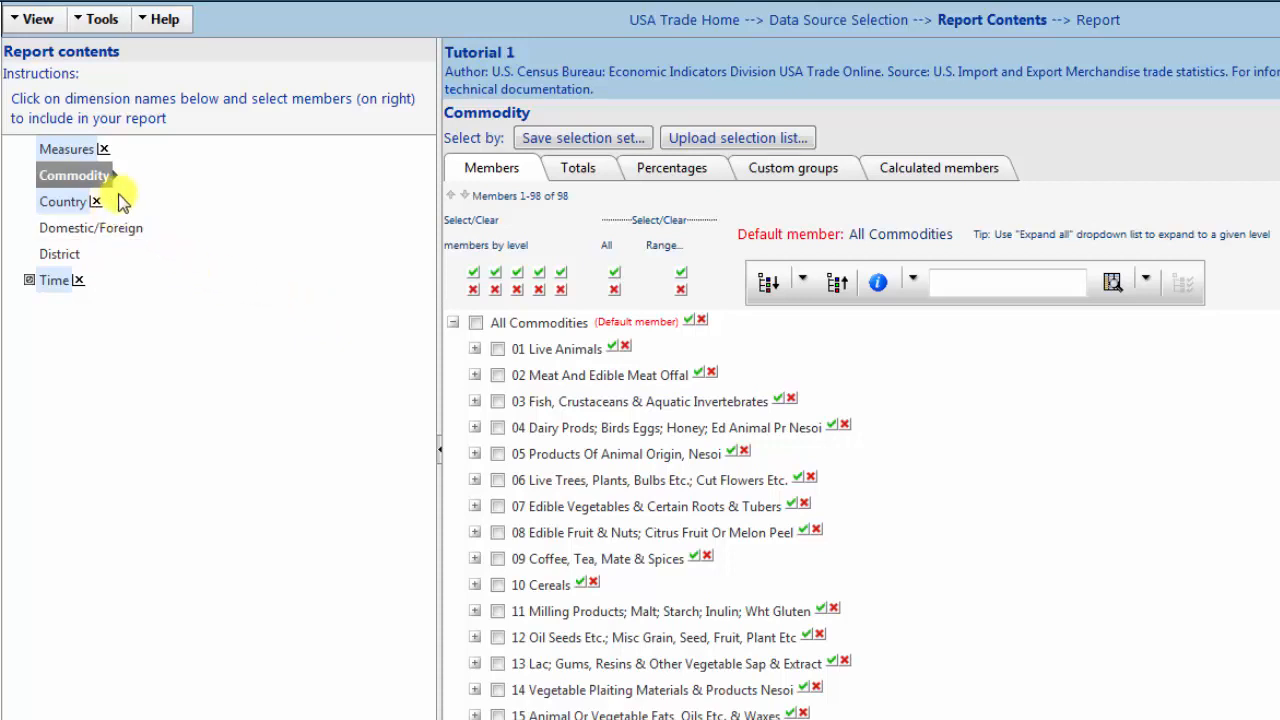
mouse_move(118, 156)
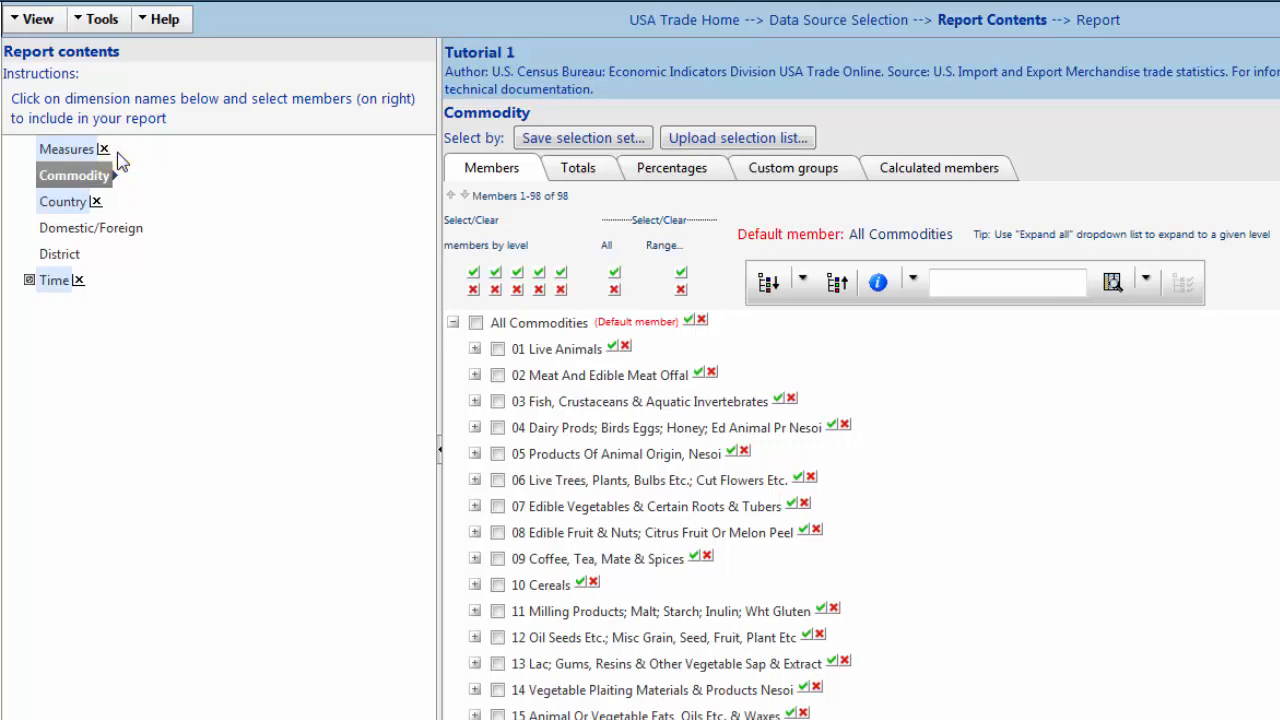
mouse_move(296, 260)
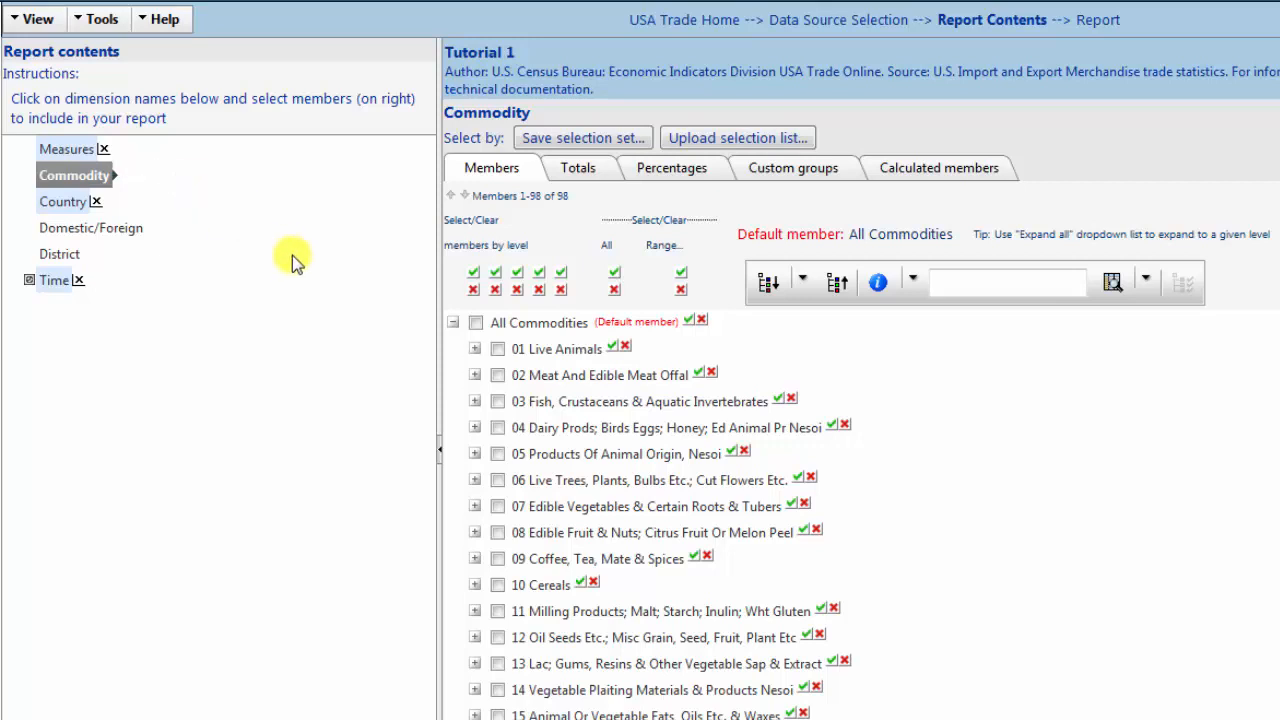
mouse_move(476, 356)
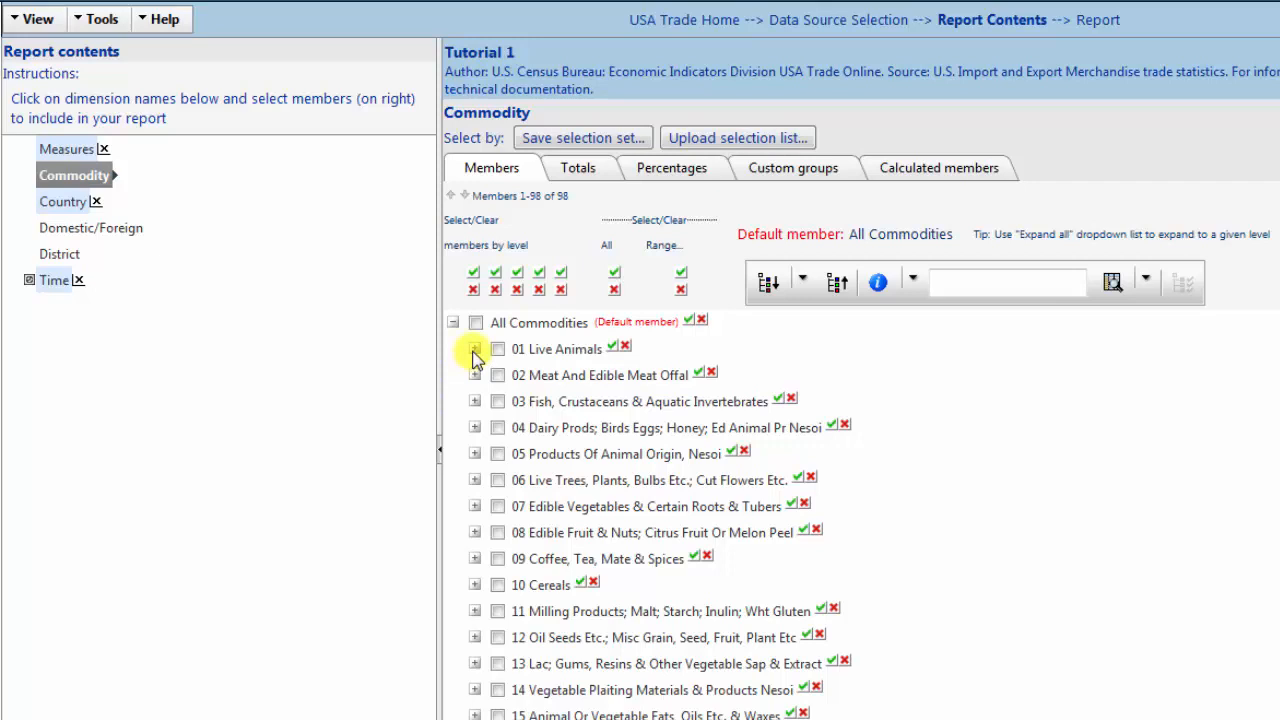
left_click(474, 348)
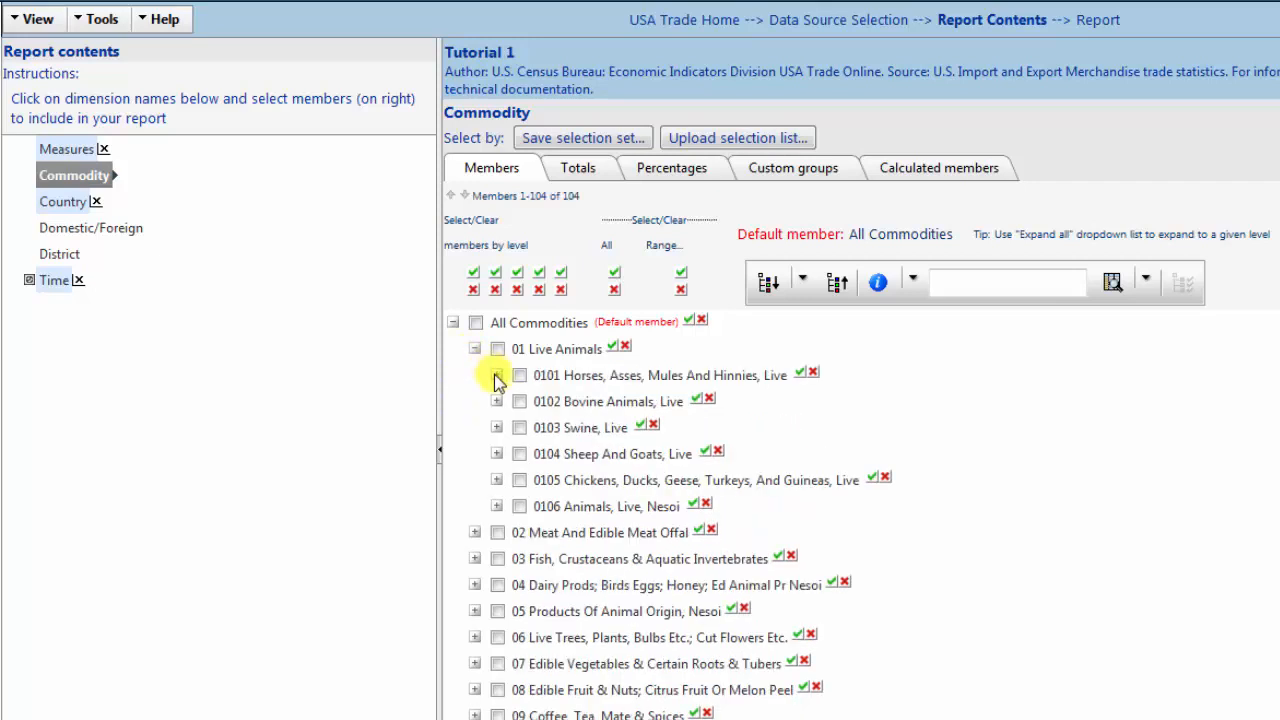
left_click(496, 376)
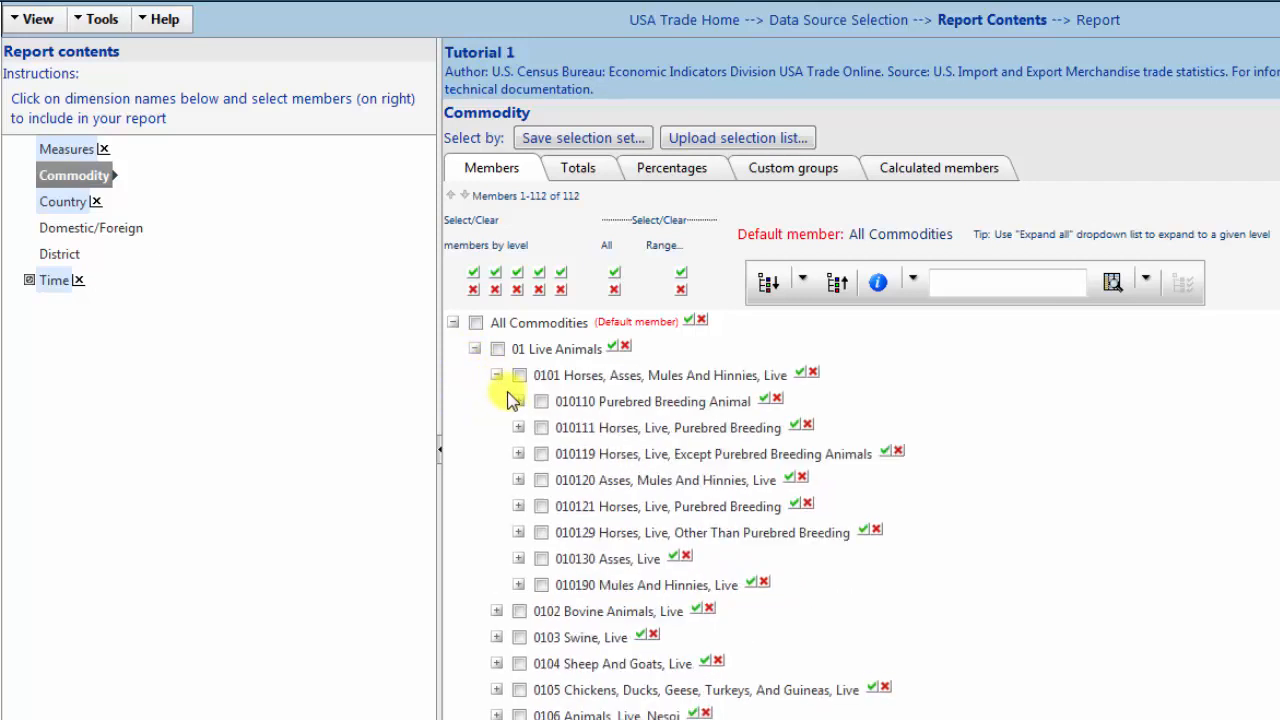
left_click(518, 400)
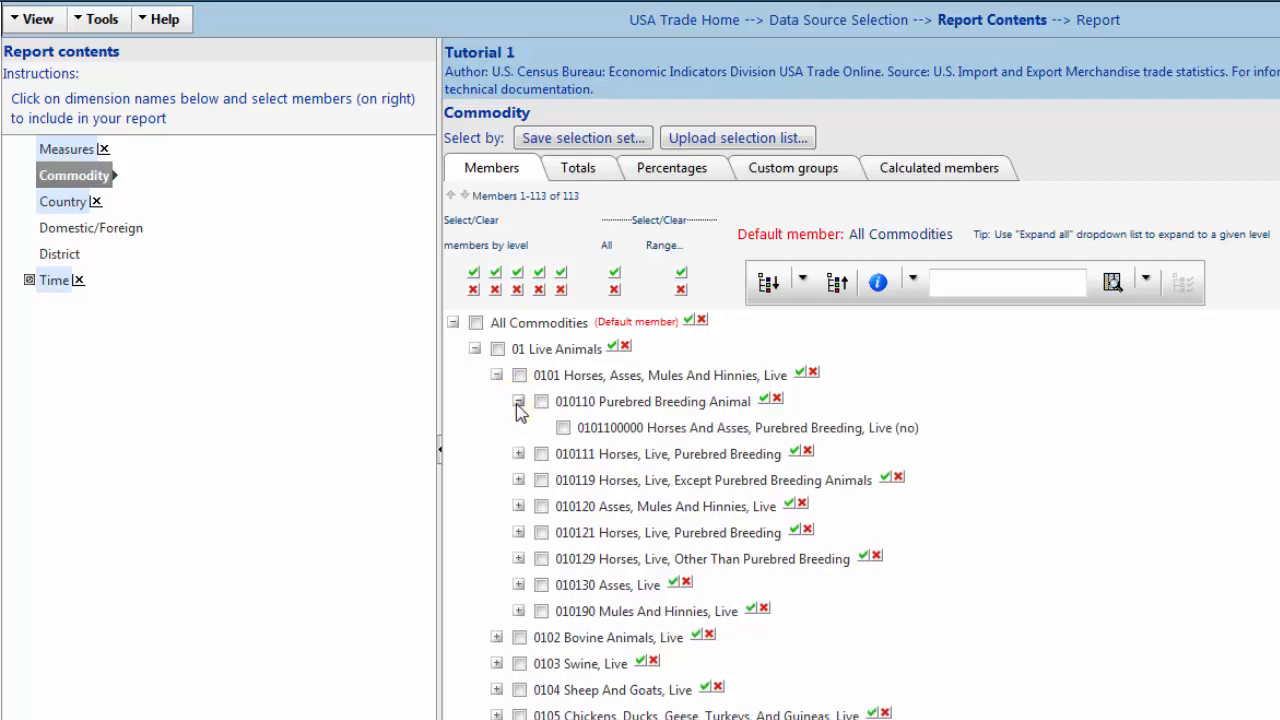
left_click(518, 400)
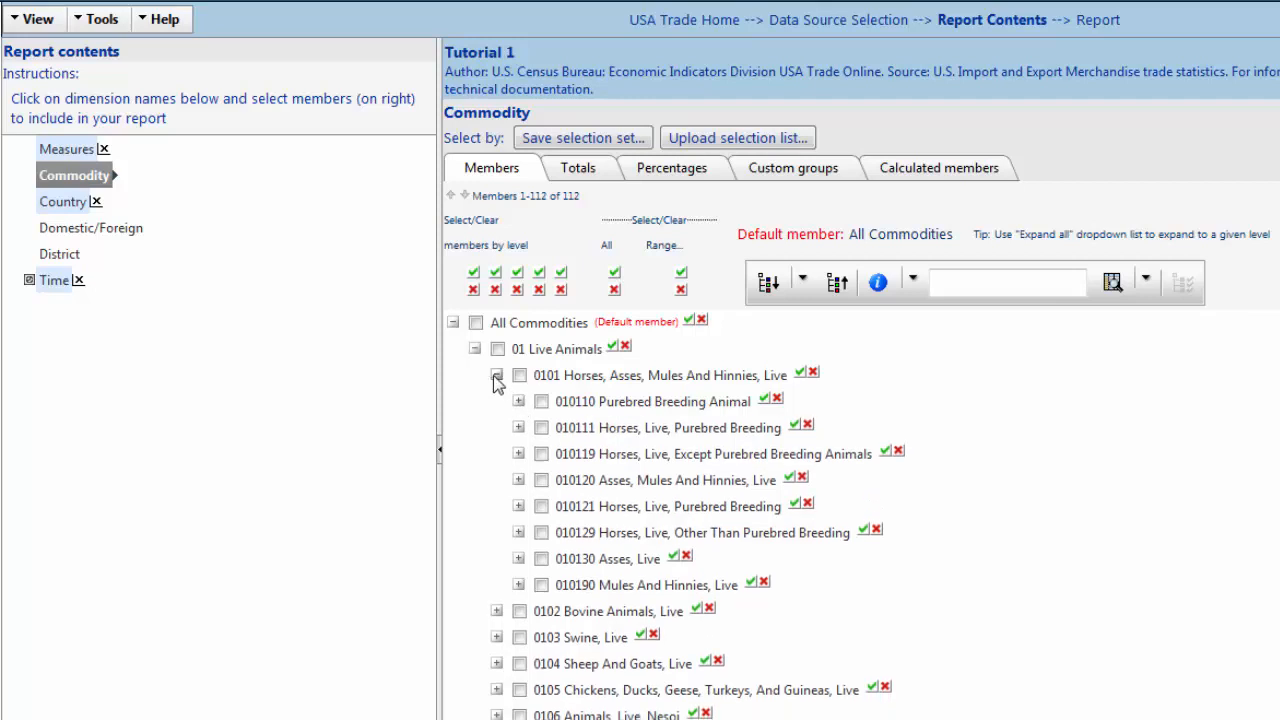
left_click(476, 348)
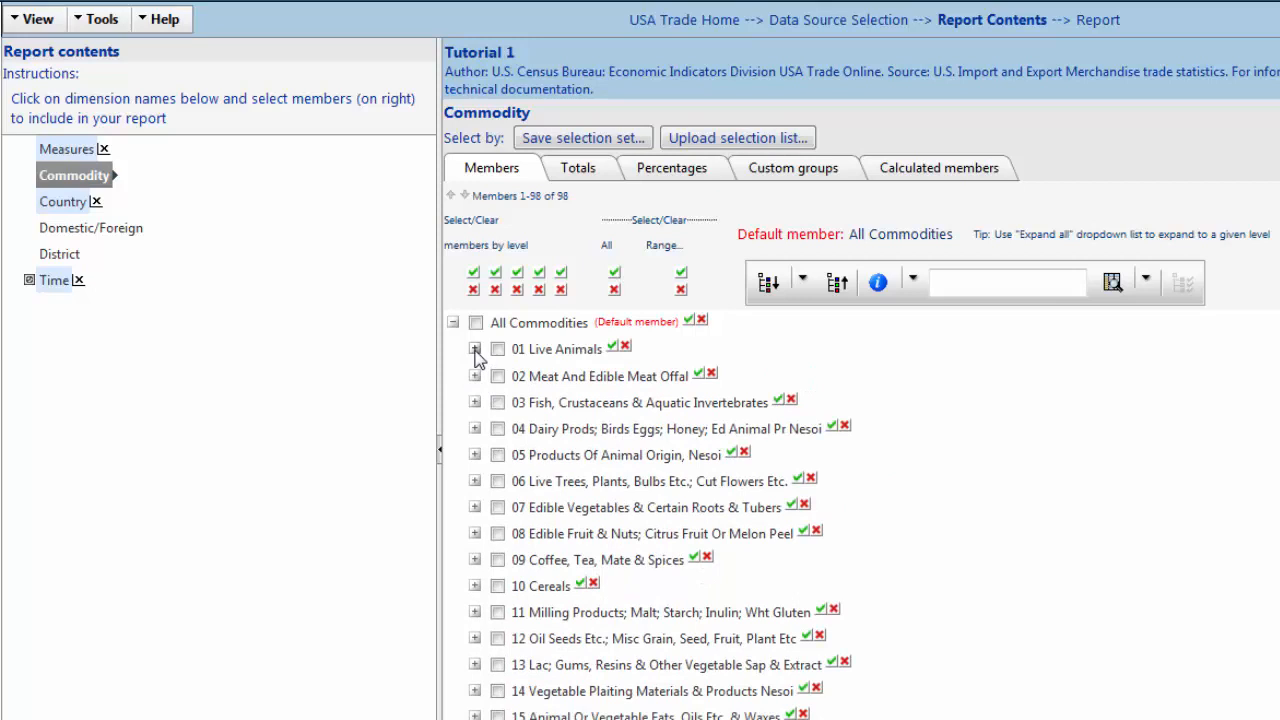
mouse_move(476, 348)
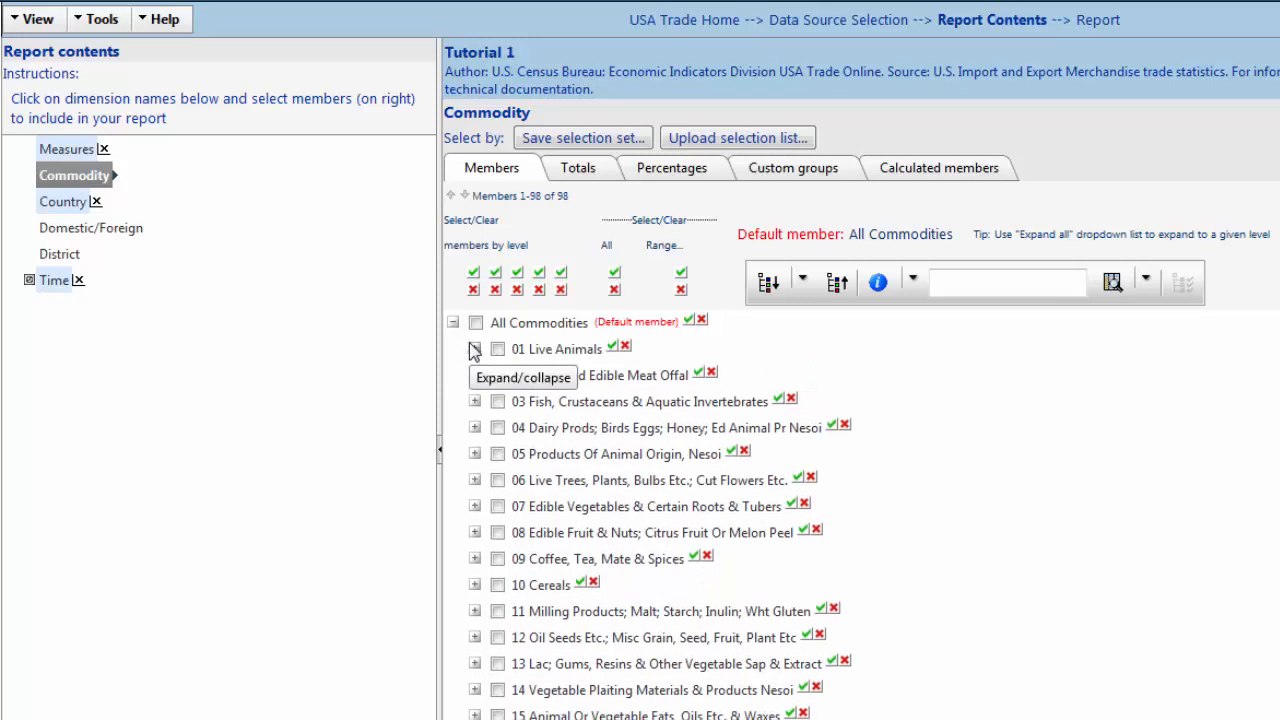
mouse_move(474, 348)
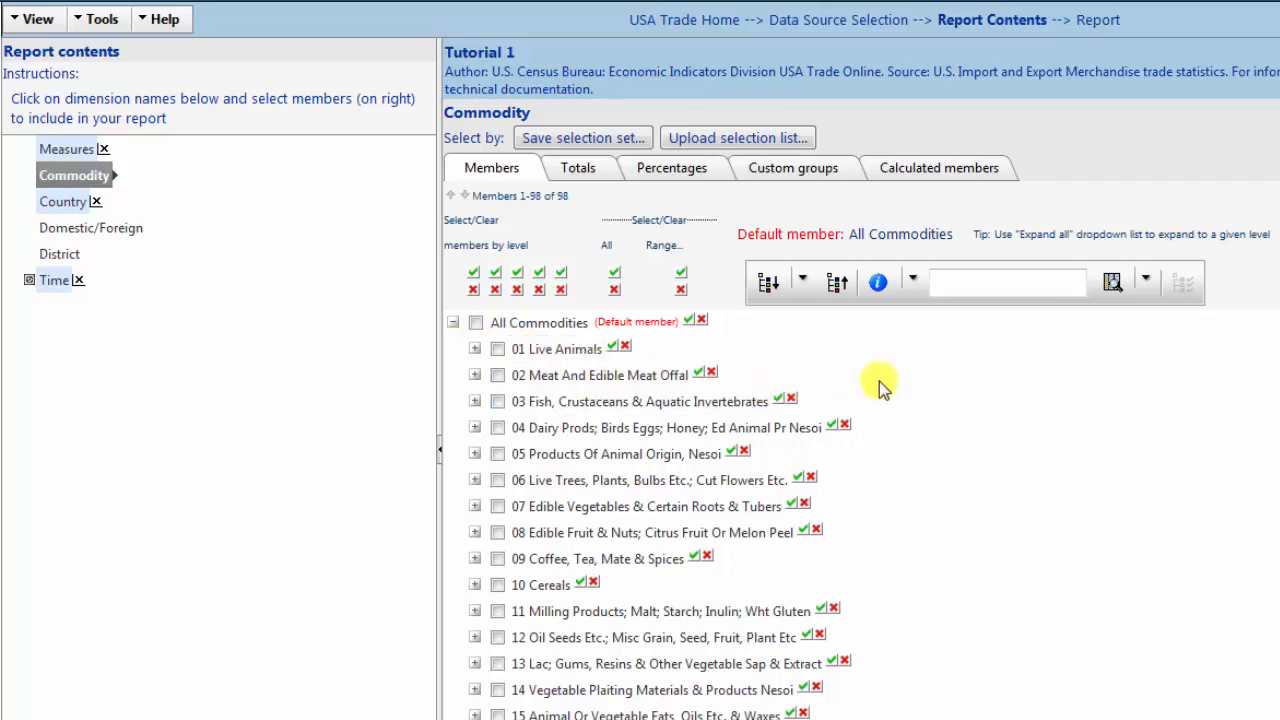
Step: Search the commodity members for 'apple'
left_click(1004, 282)
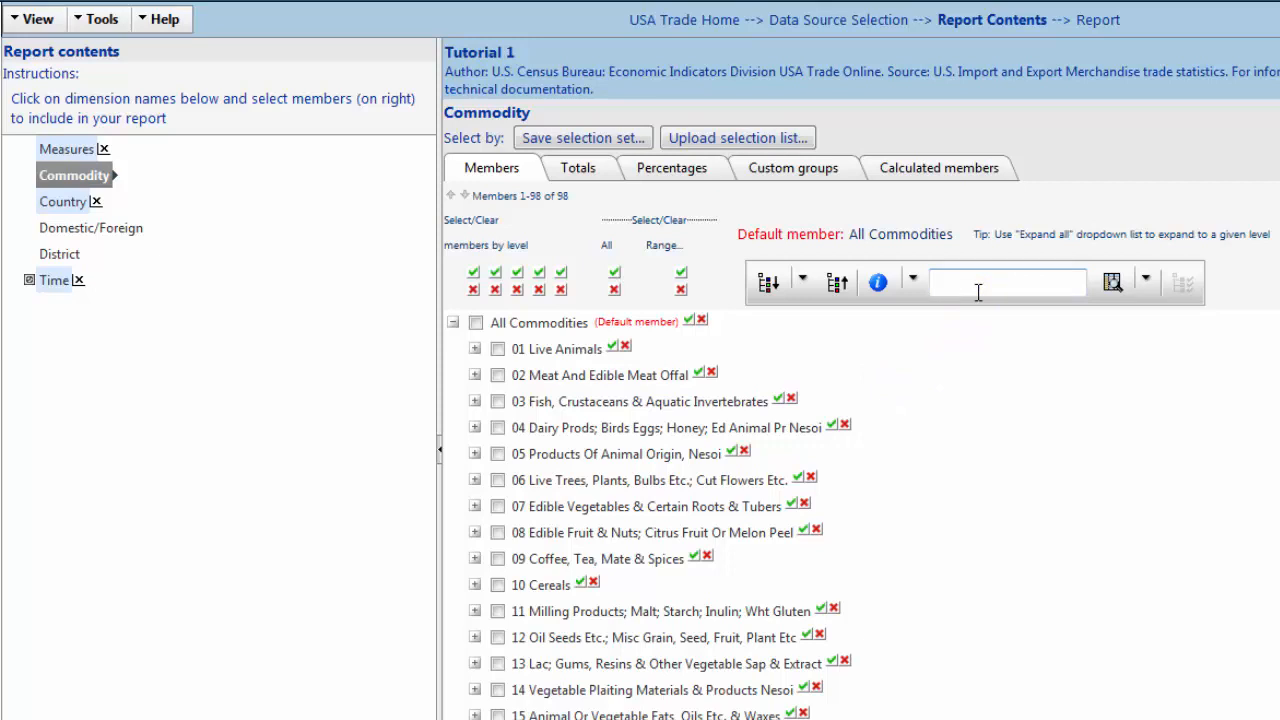
type("a")
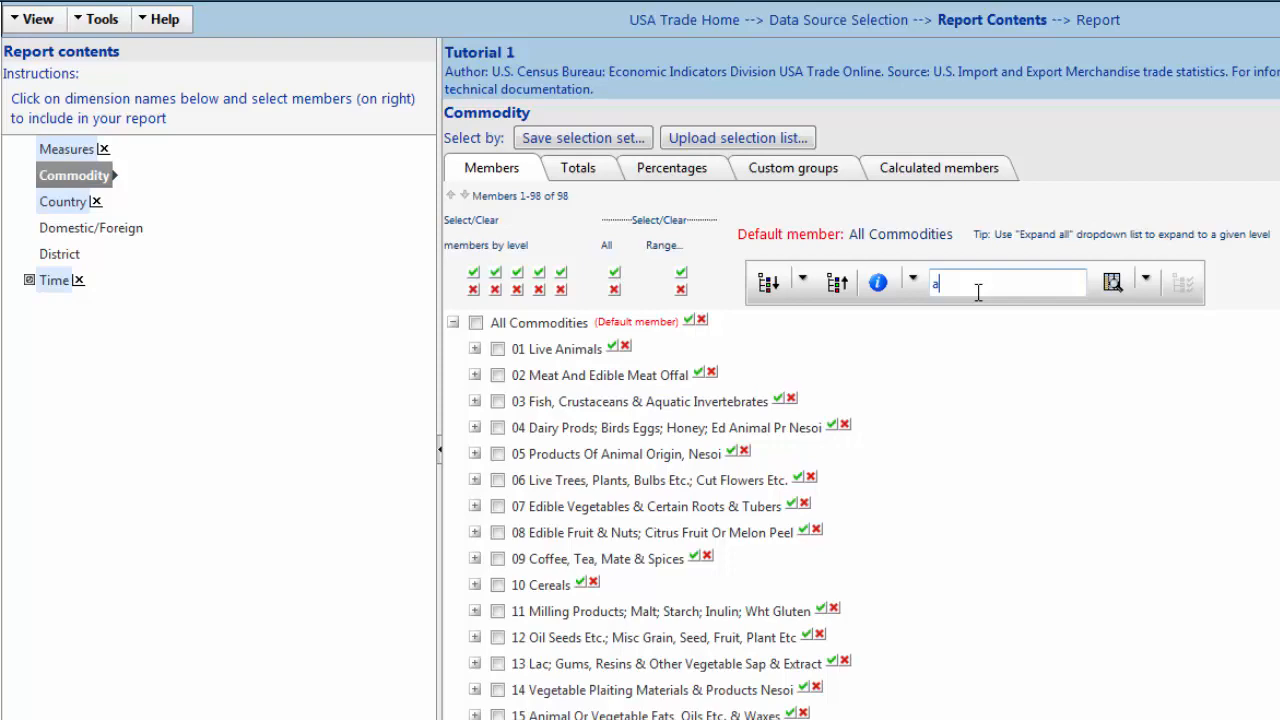
type("pple")
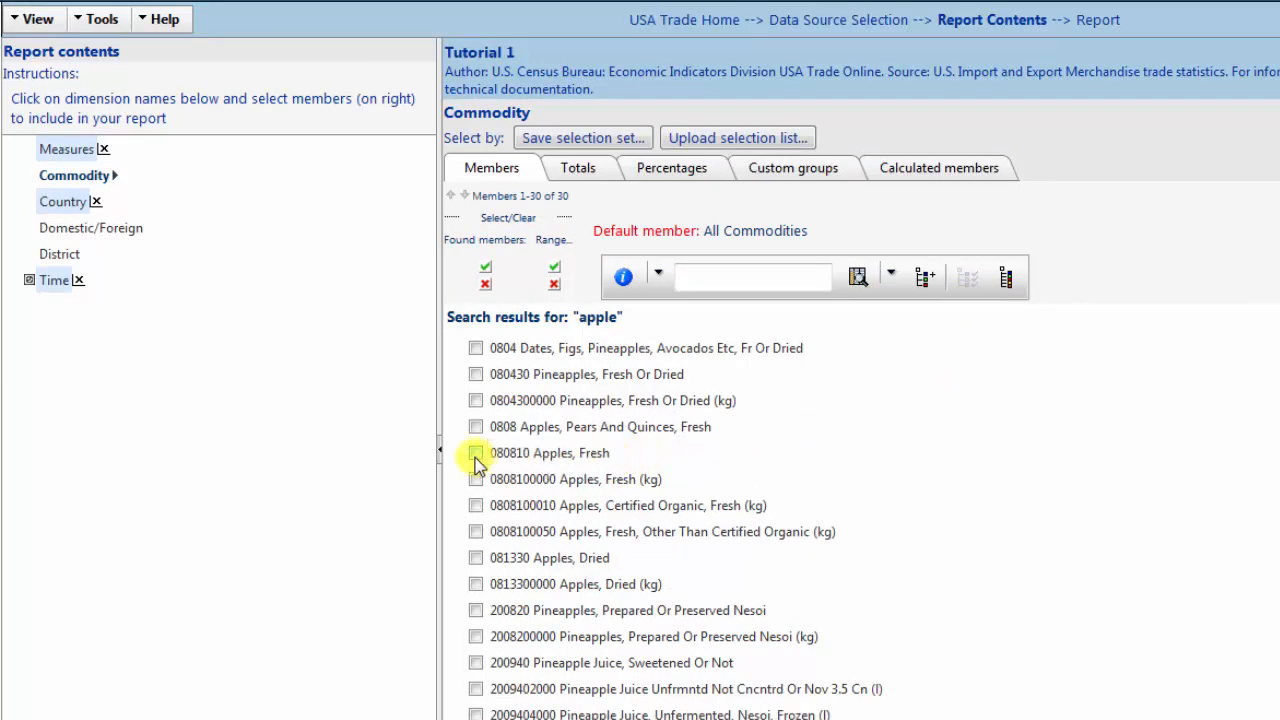
Step: Tick commodity 080810 Apples, Fresh in the apple search results
left_click(476, 452)
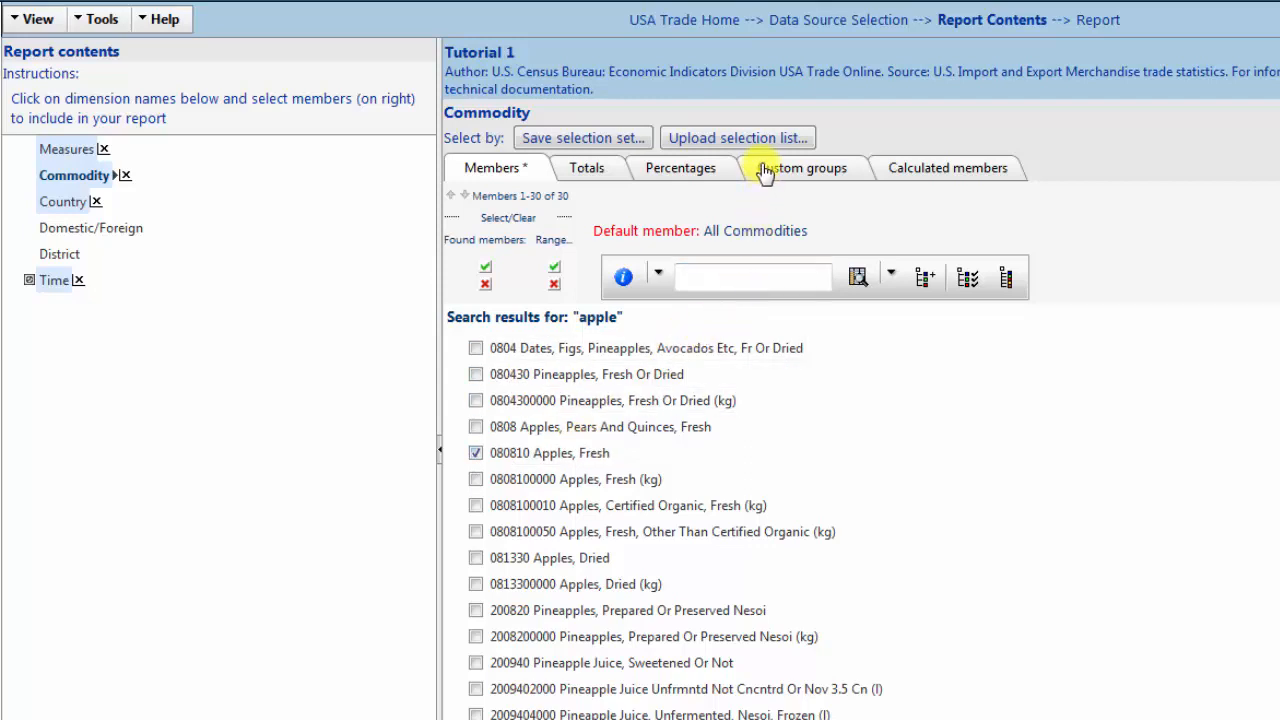
mouse_move(738, 136)
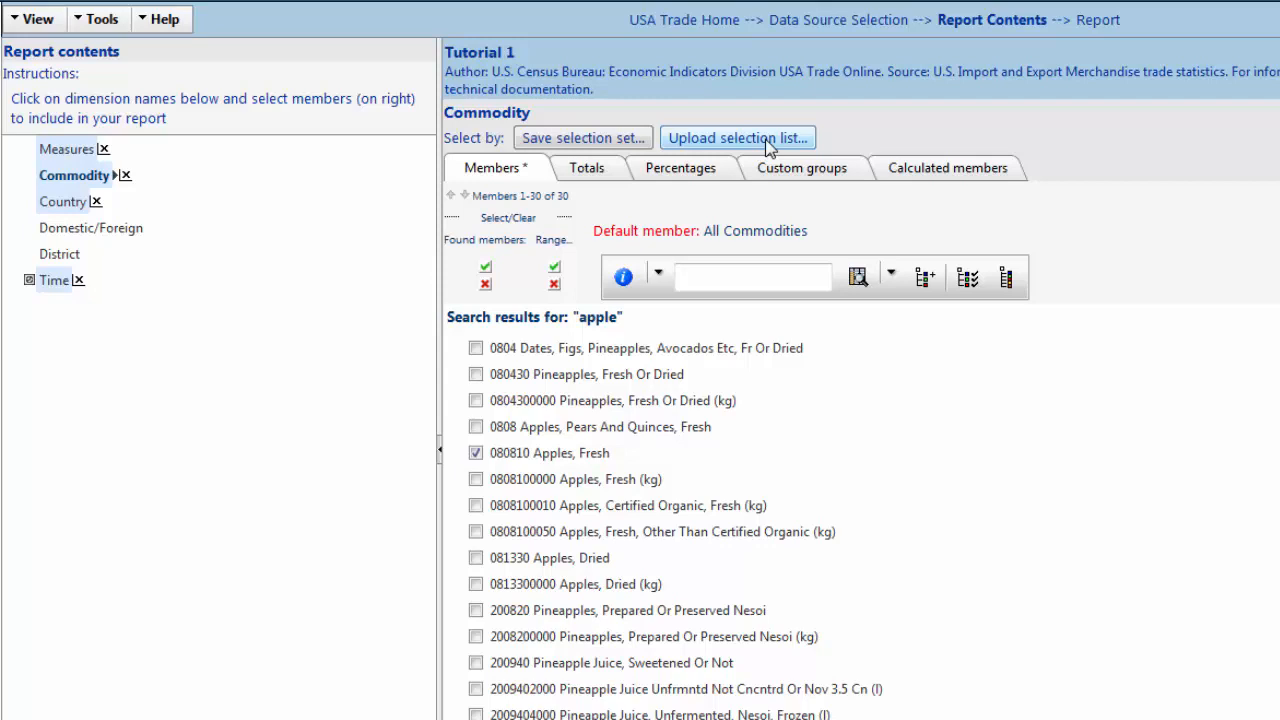
mouse_move(844, 216)
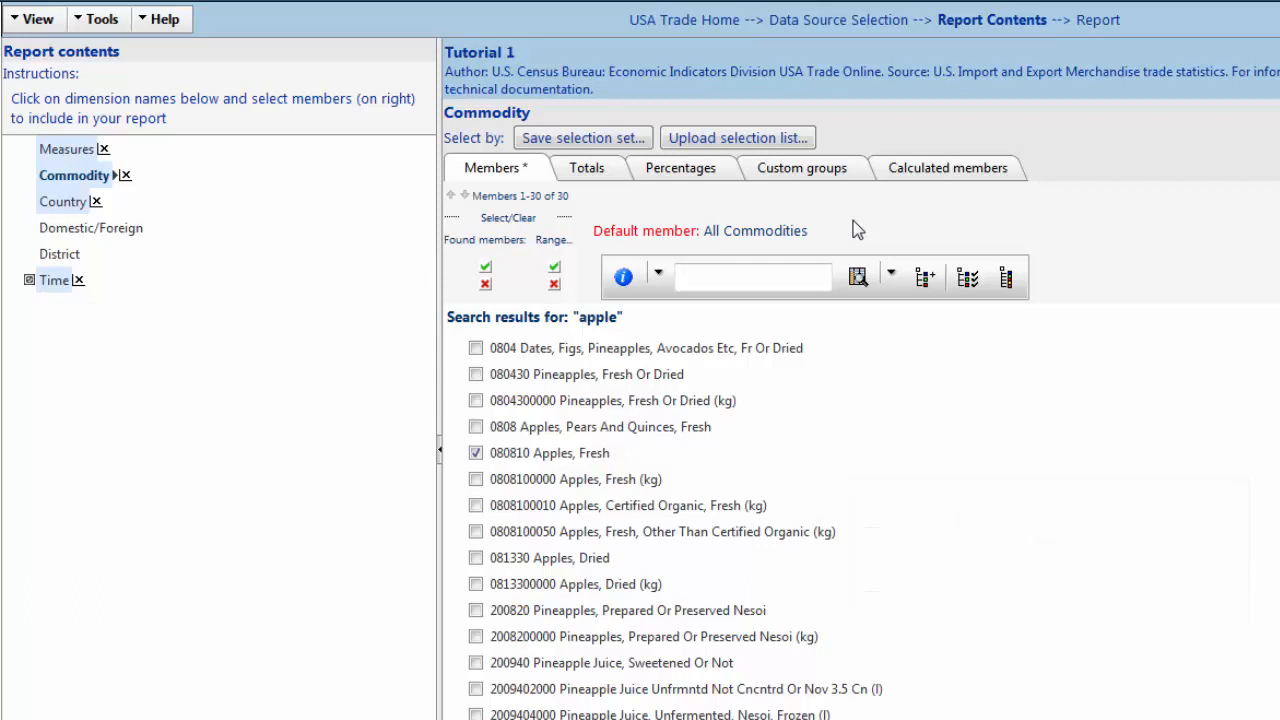
mouse_move(1104, 76)
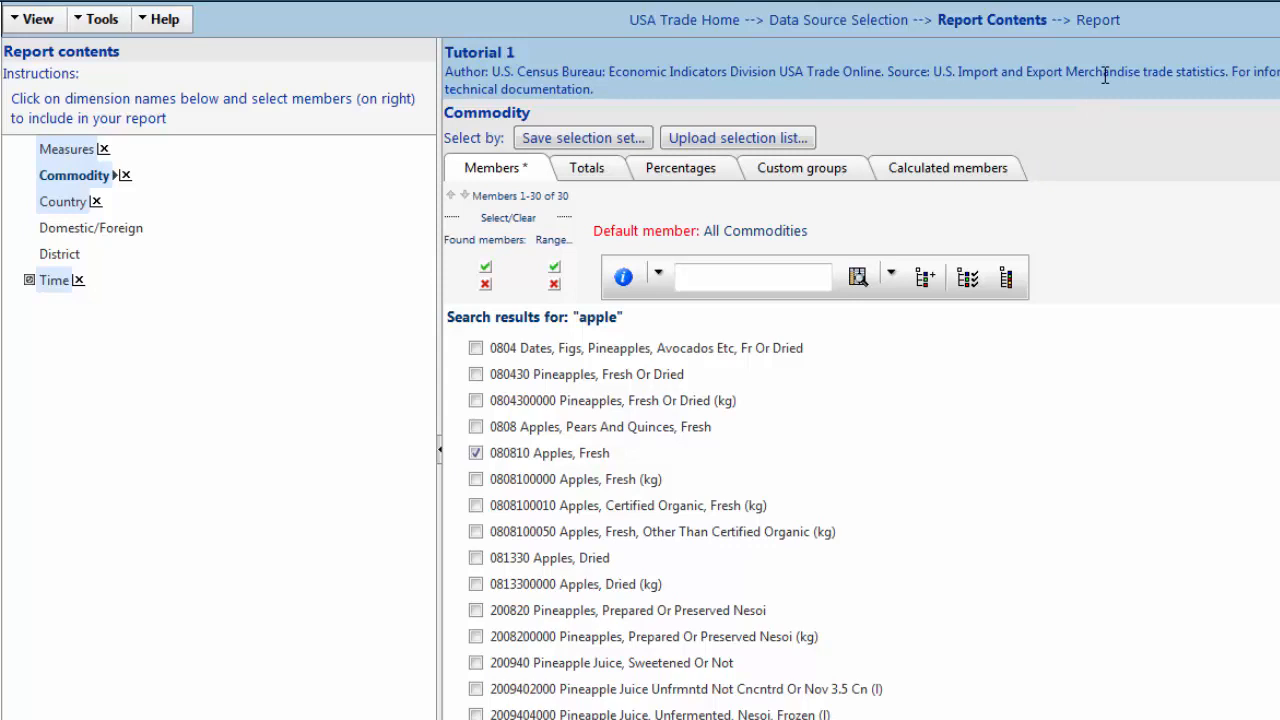
Step: Return to the report showing 080810 Apples, Fresh for 2015 and 2016 and bring up save options
left_click(1098, 20)
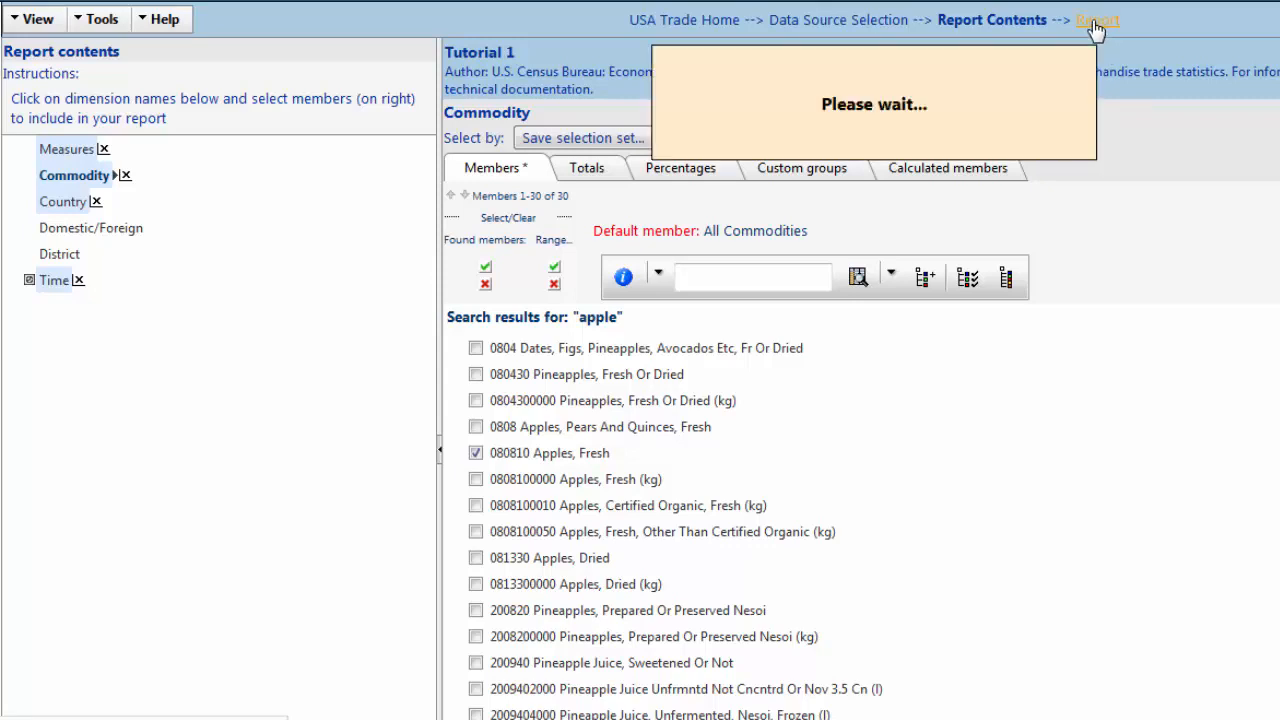
left_click(1098, 20)
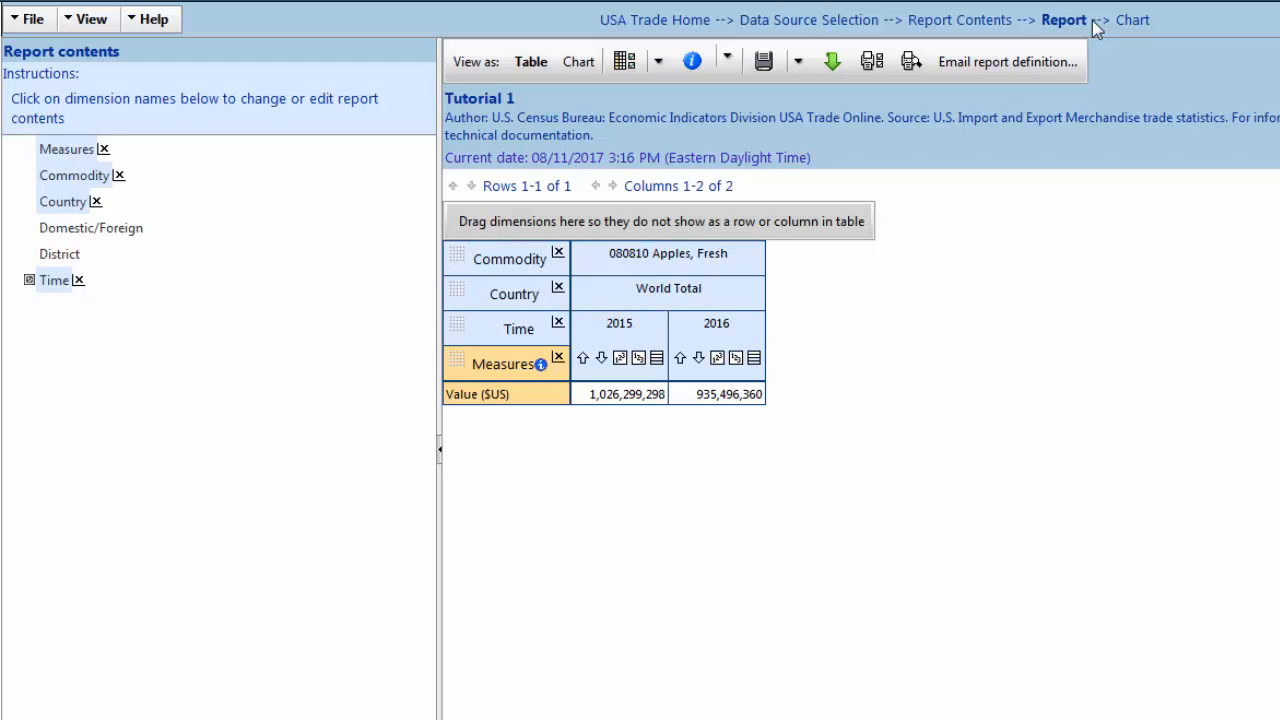
mouse_move(784, 338)
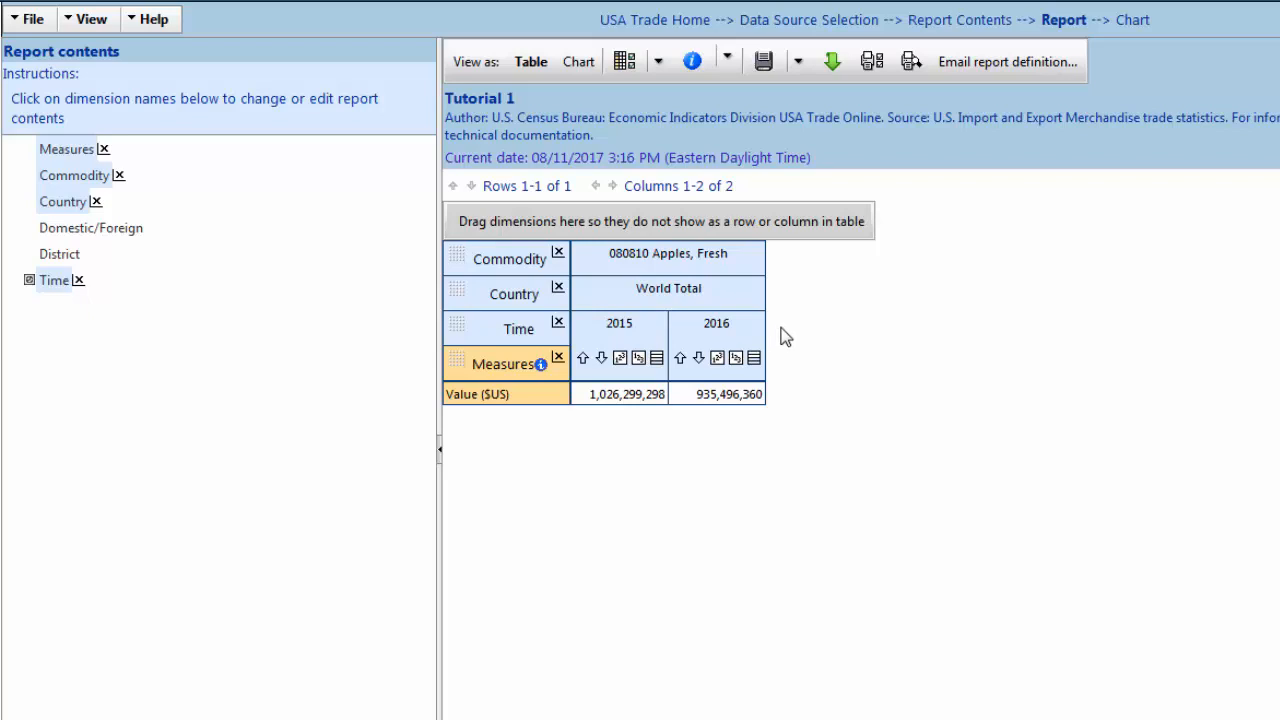
mouse_move(820, 100)
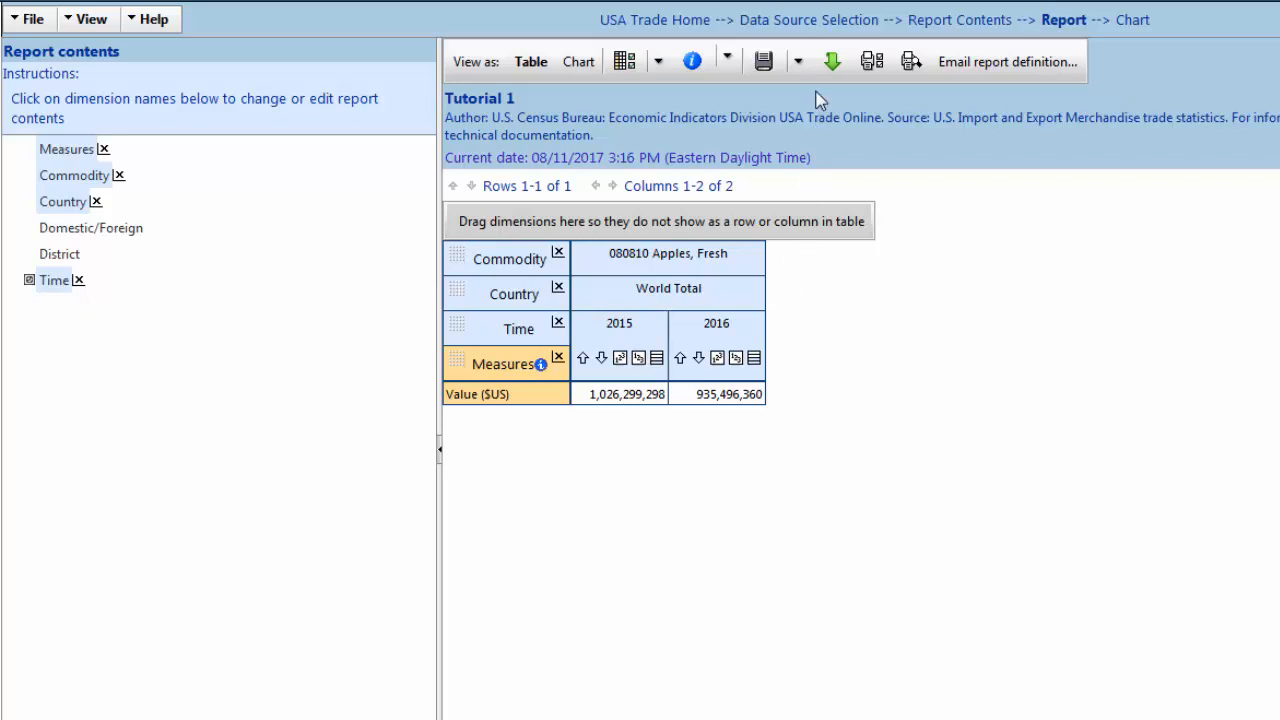
left_click(796, 60)
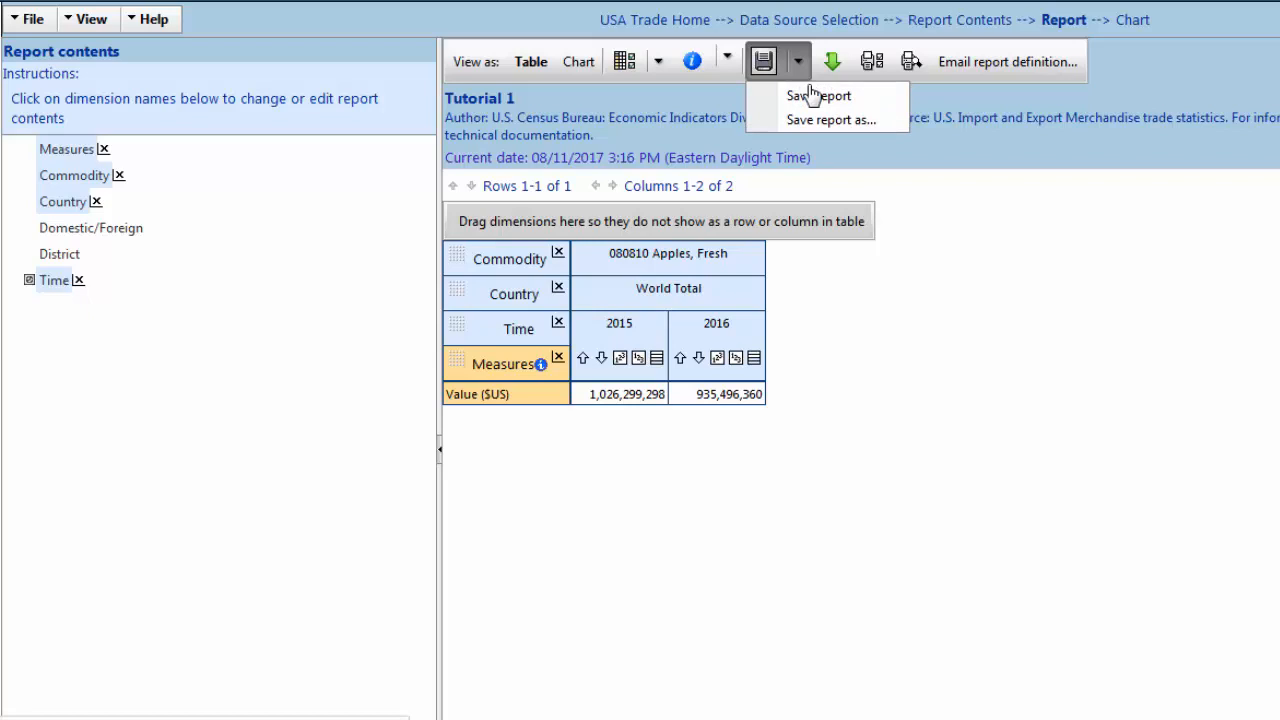